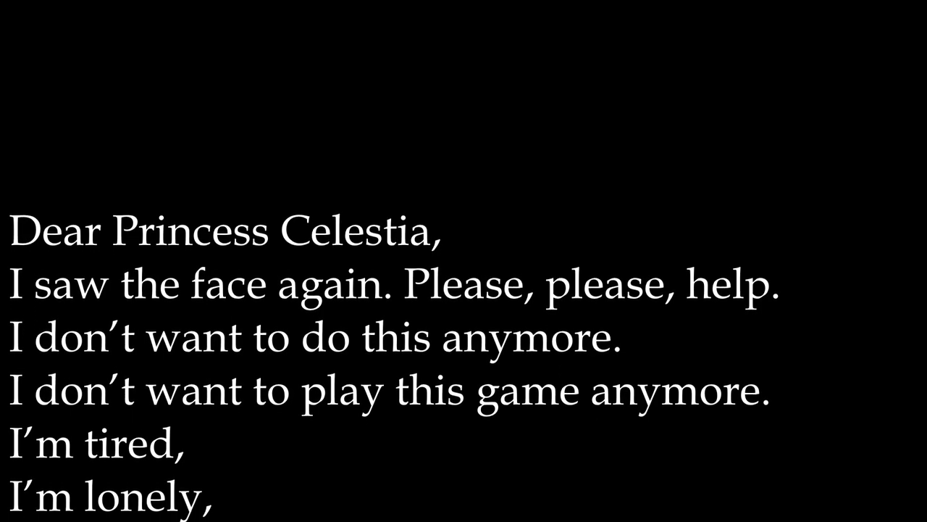
scroll("down", 3)
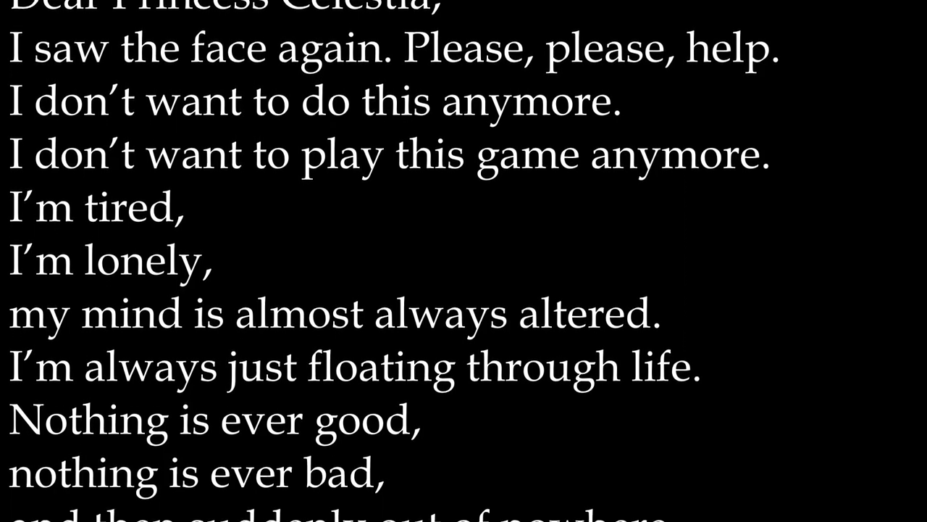
scroll("down", 3)
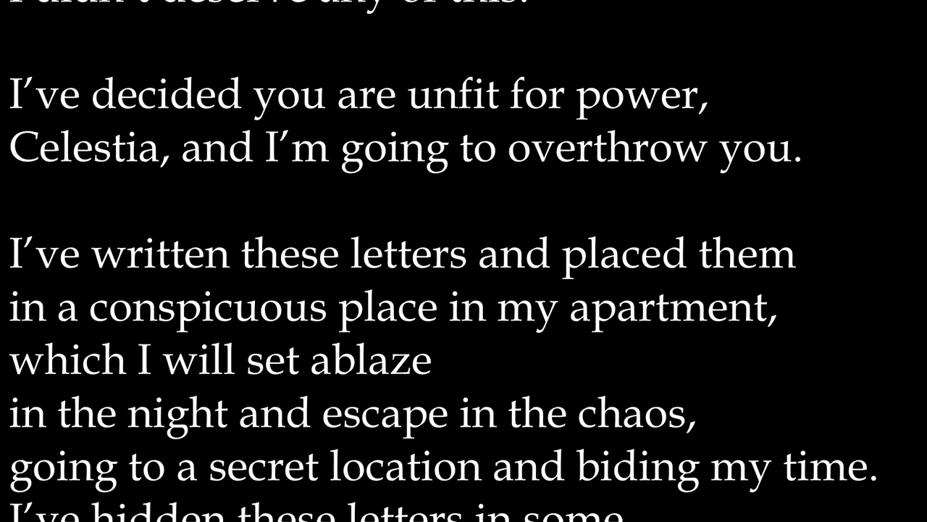
scroll("down", 3)
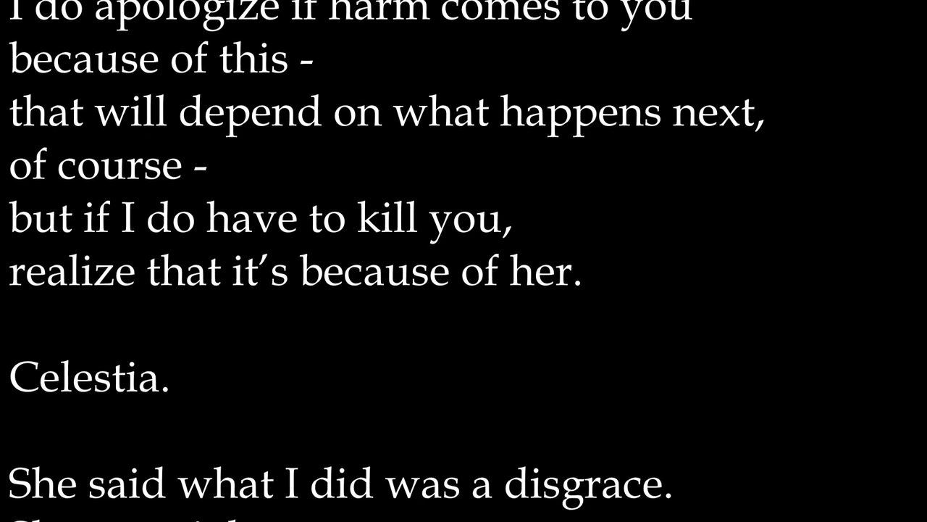
scroll("down", 3)
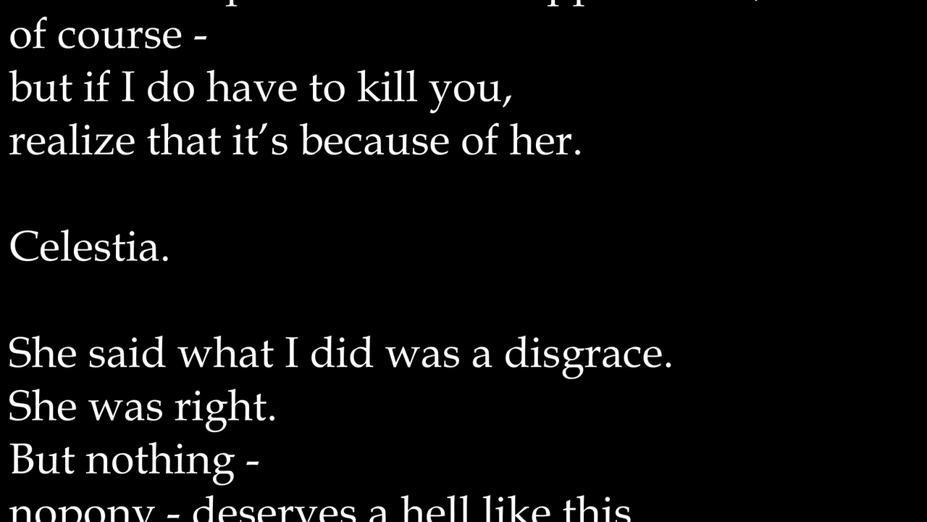
scroll("down", 3)
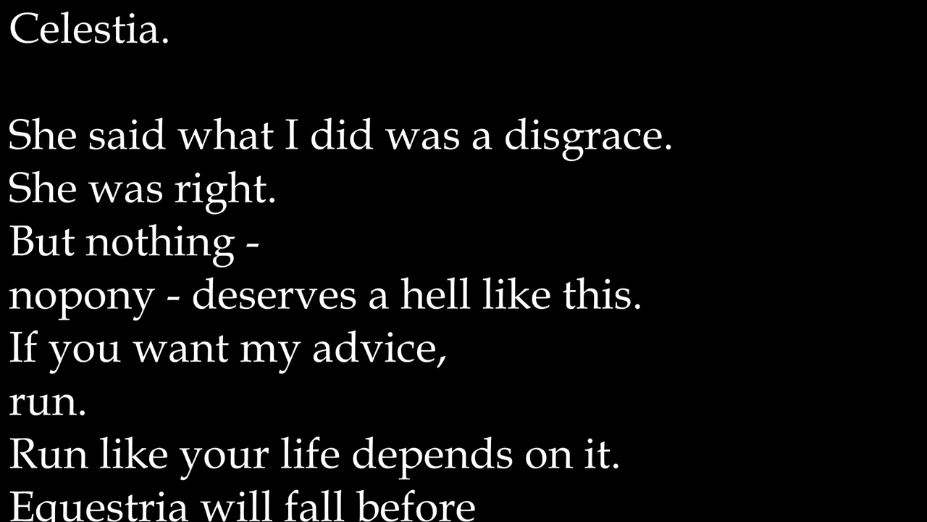